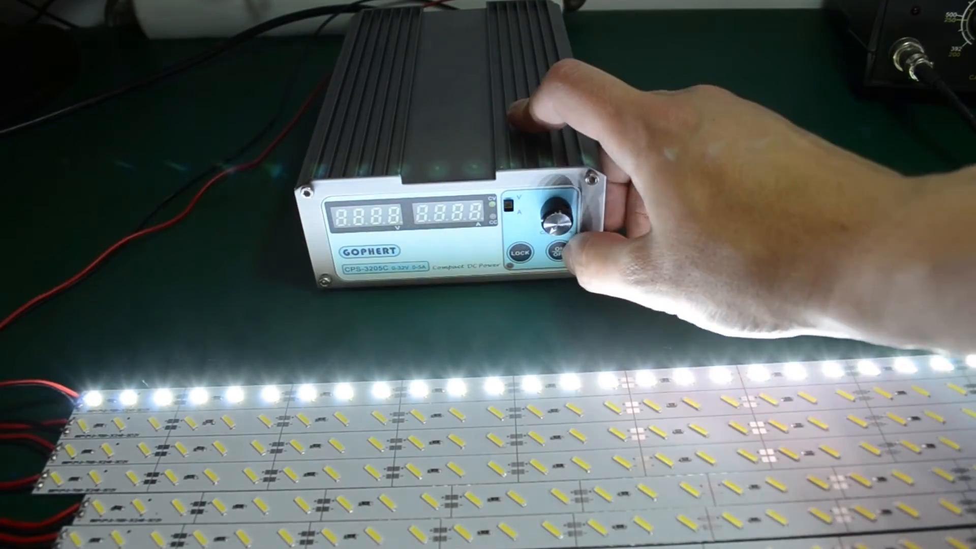
pyautogui.click(562, 255)
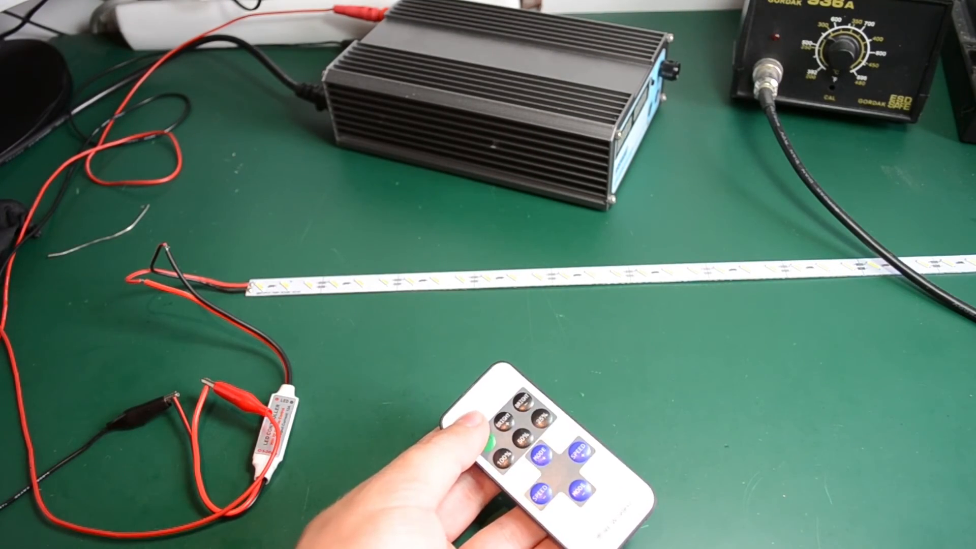
pyautogui.click(491, 428)
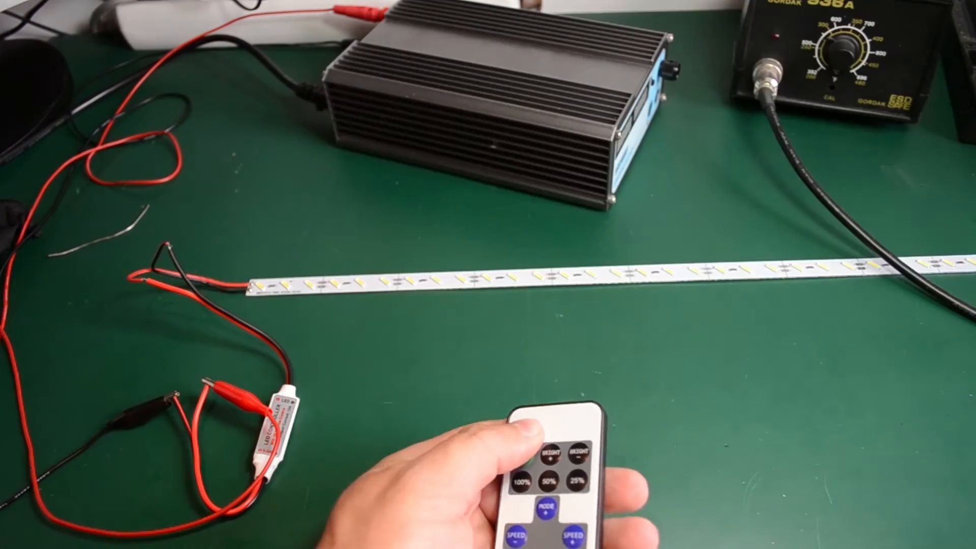
pyautogui.click(522, 414)
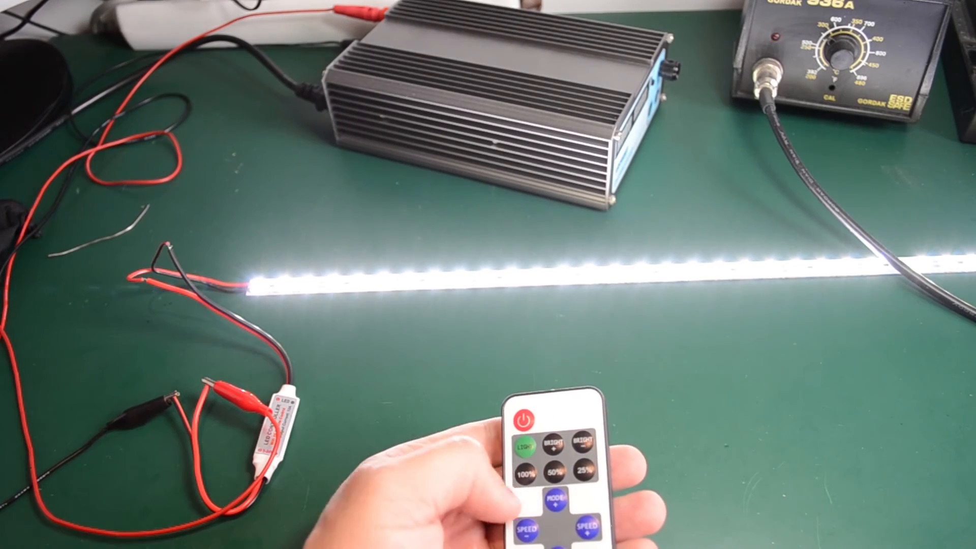